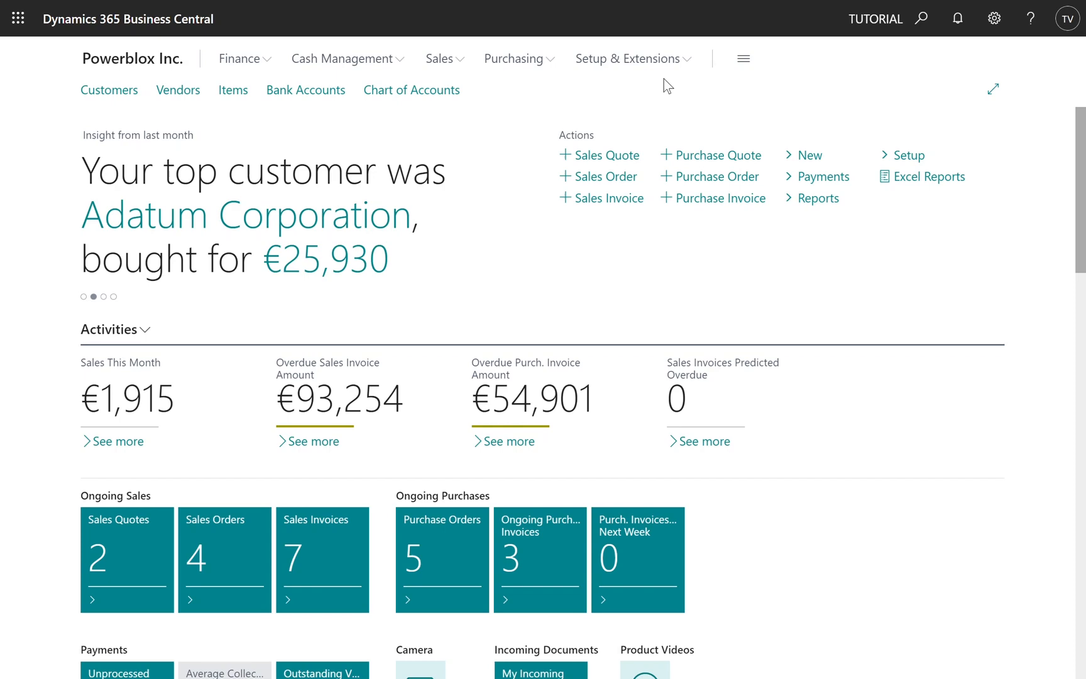
- Open the Extensions list from Setup & Extensions
left_click(627, 58)
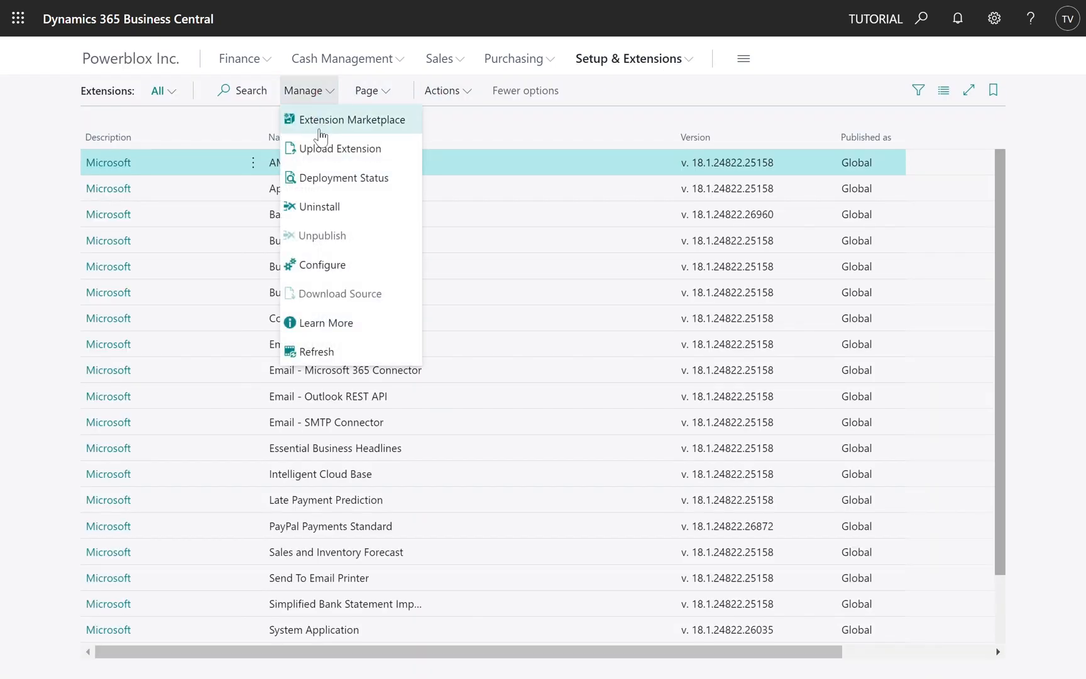
- Install Powerblox Rental Management as a free trial from the Extension Marketplace
left_click(350, 119)
type("powerblox")
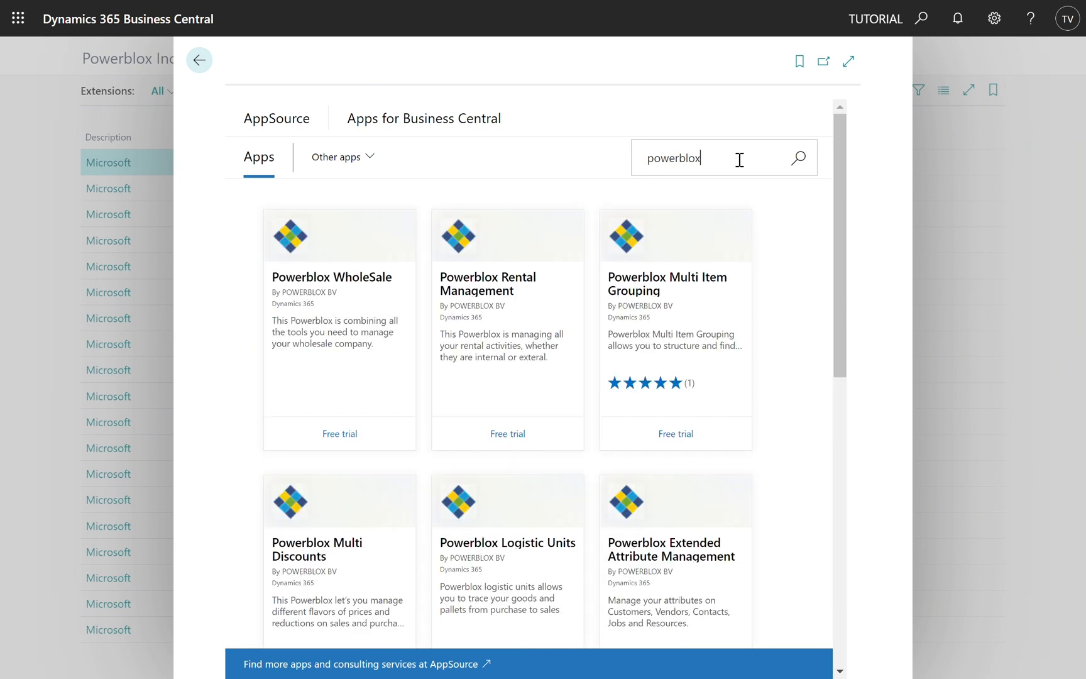
left_click(507, 433)
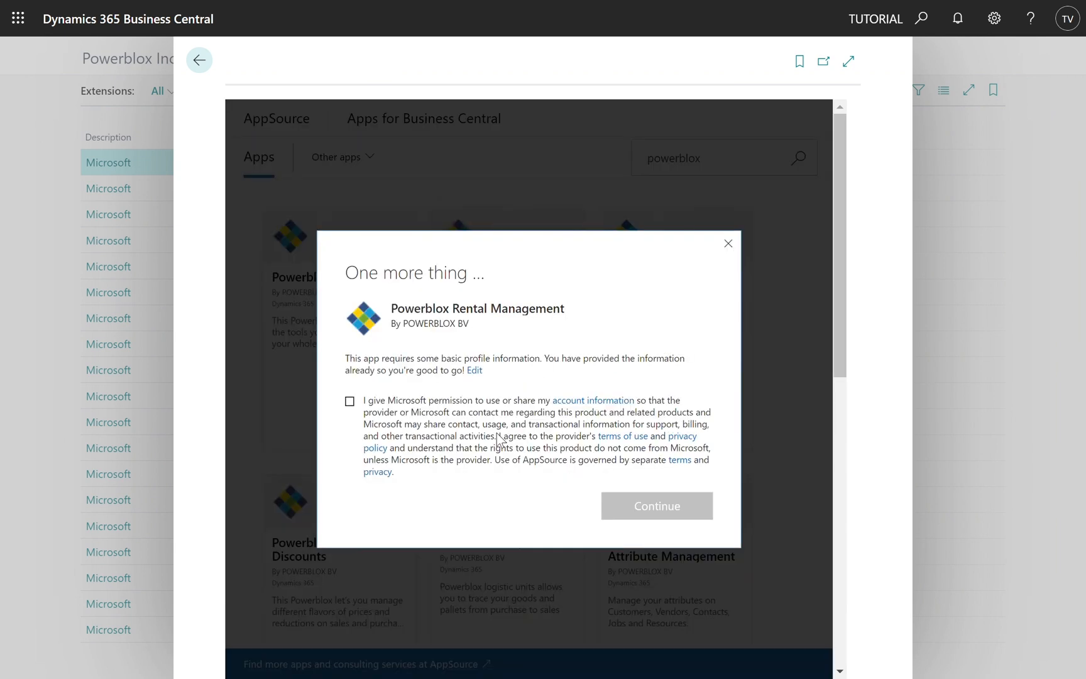
left_click(350, 401)
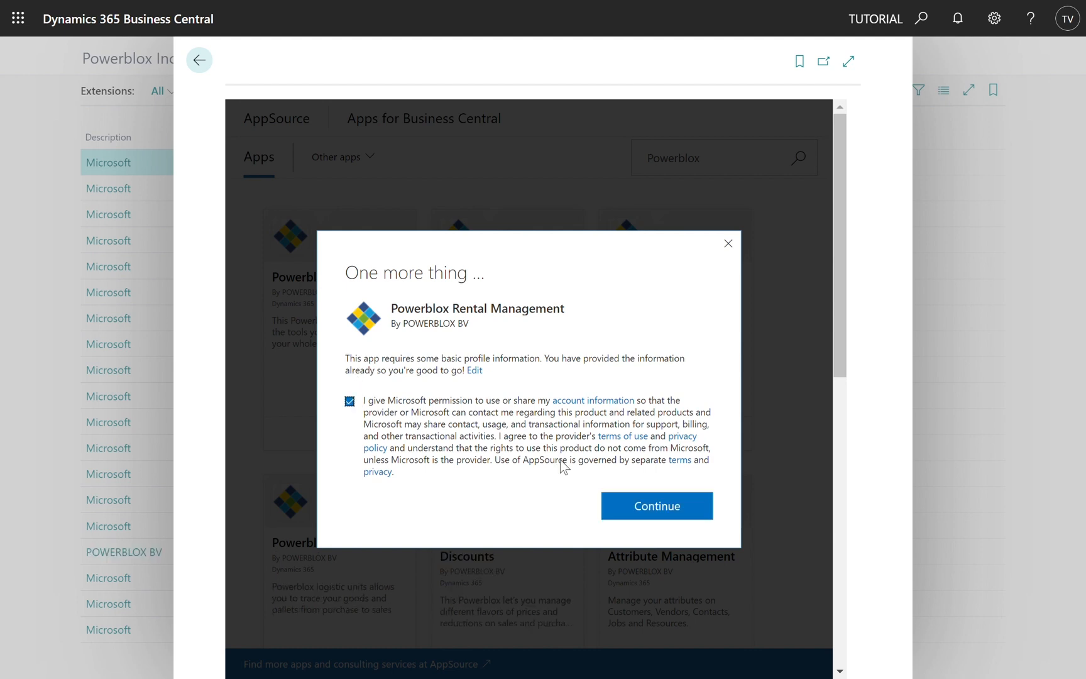
left_click(656, 505)
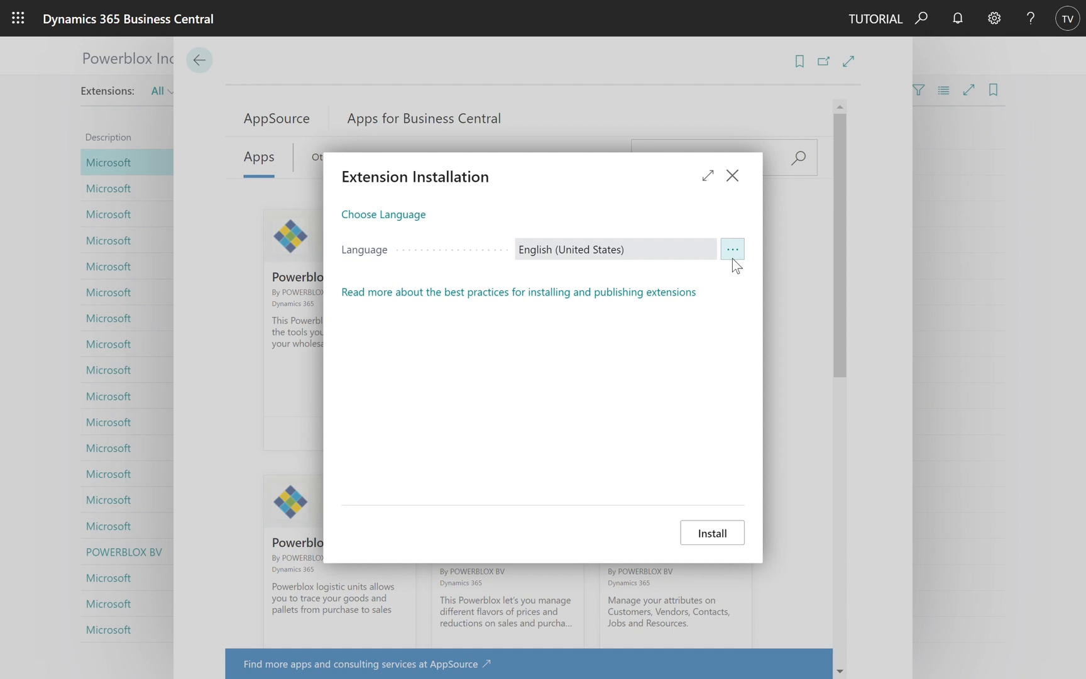
left_click(733, 249)
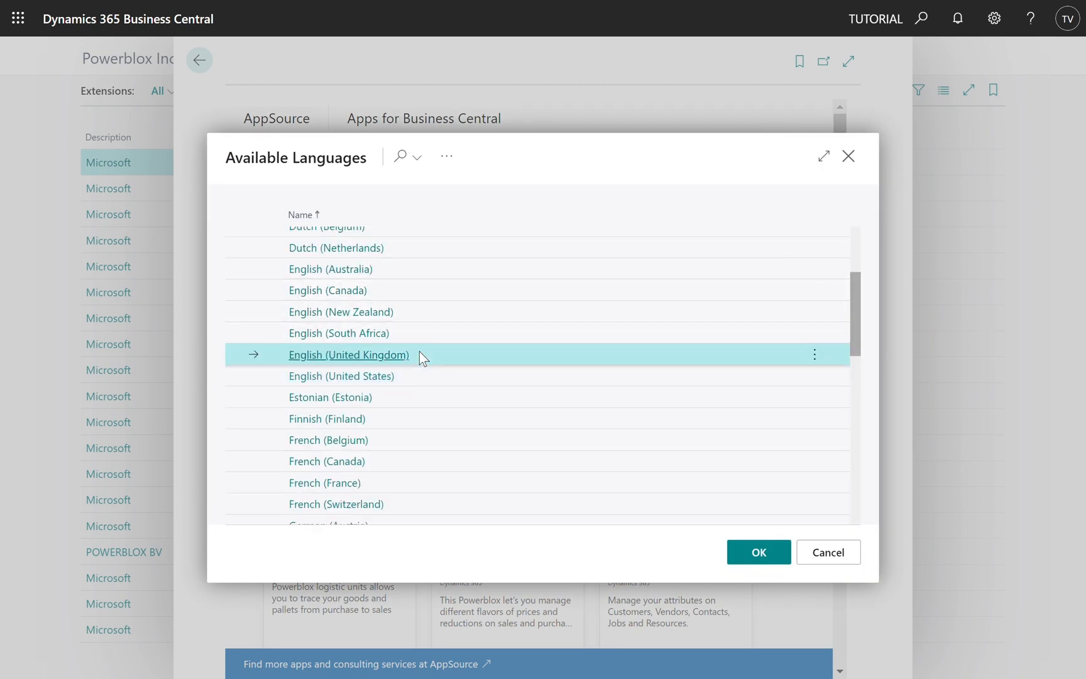
left_click(759, 552)
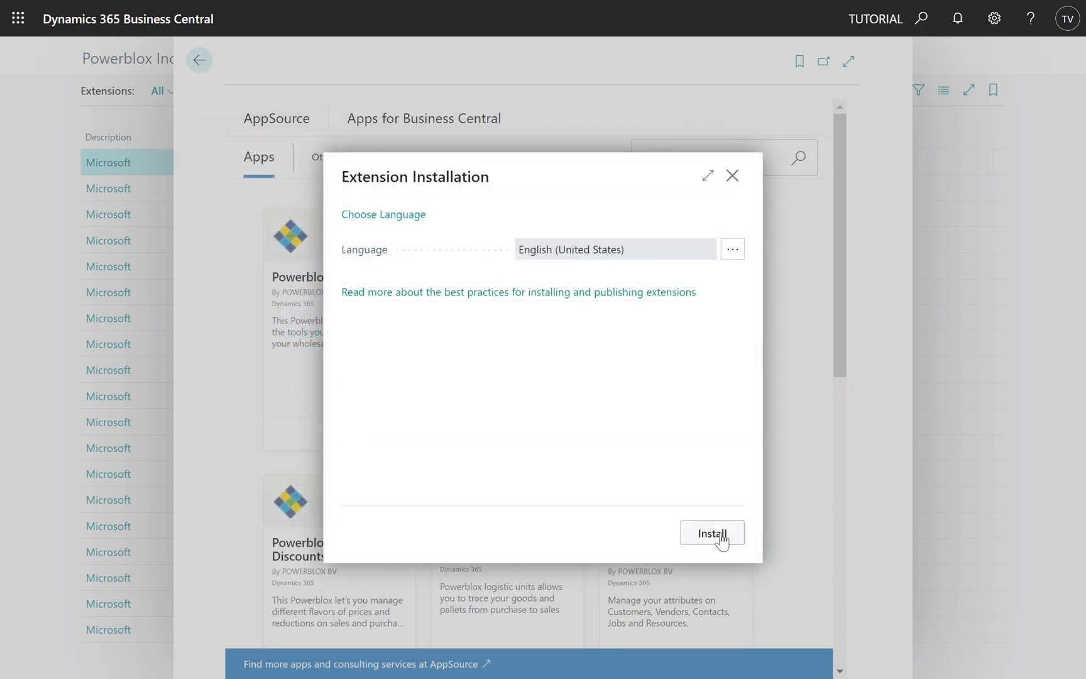
left_click(712, 533)
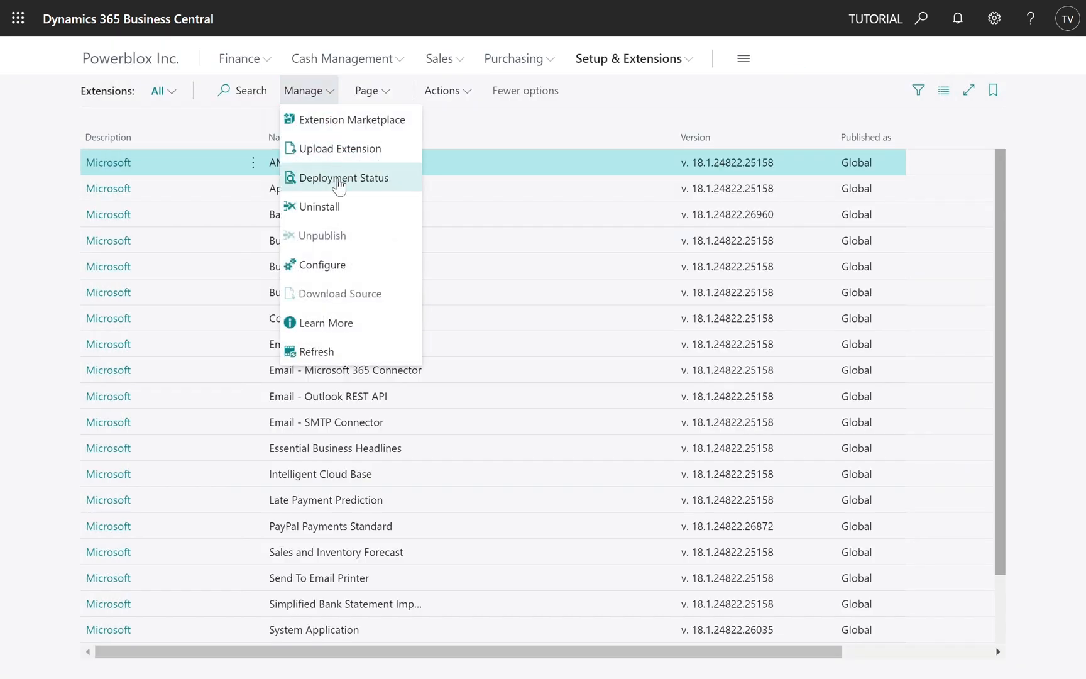
- Check the extension's Deployment Status, then return to the home page
left_click(345, 177)
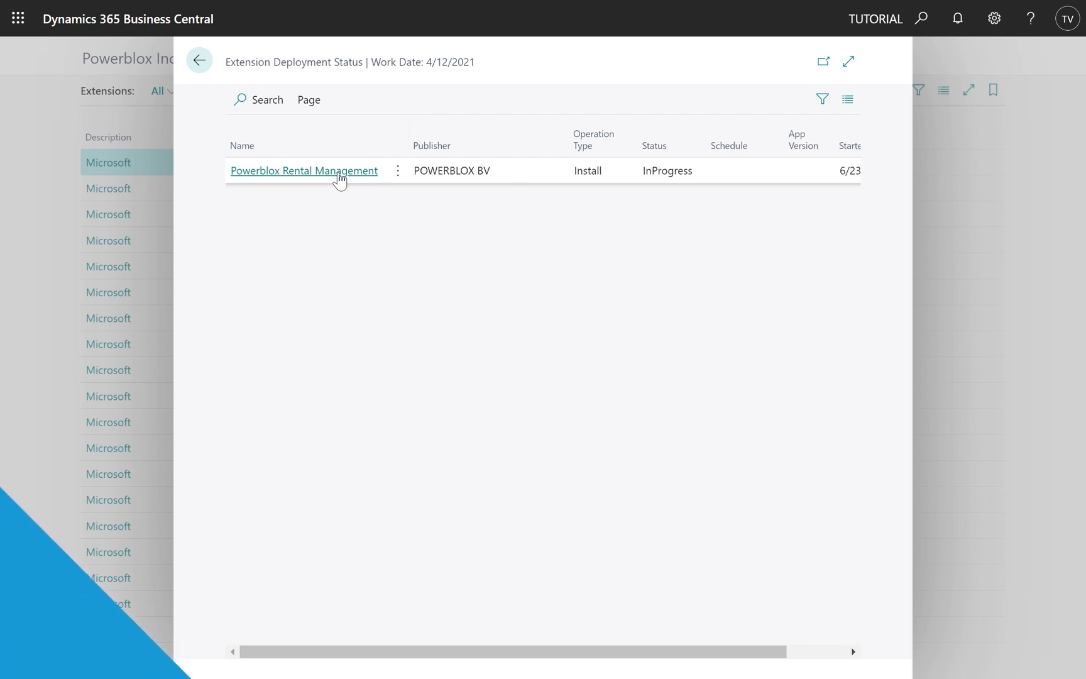
left_click(199, 60)
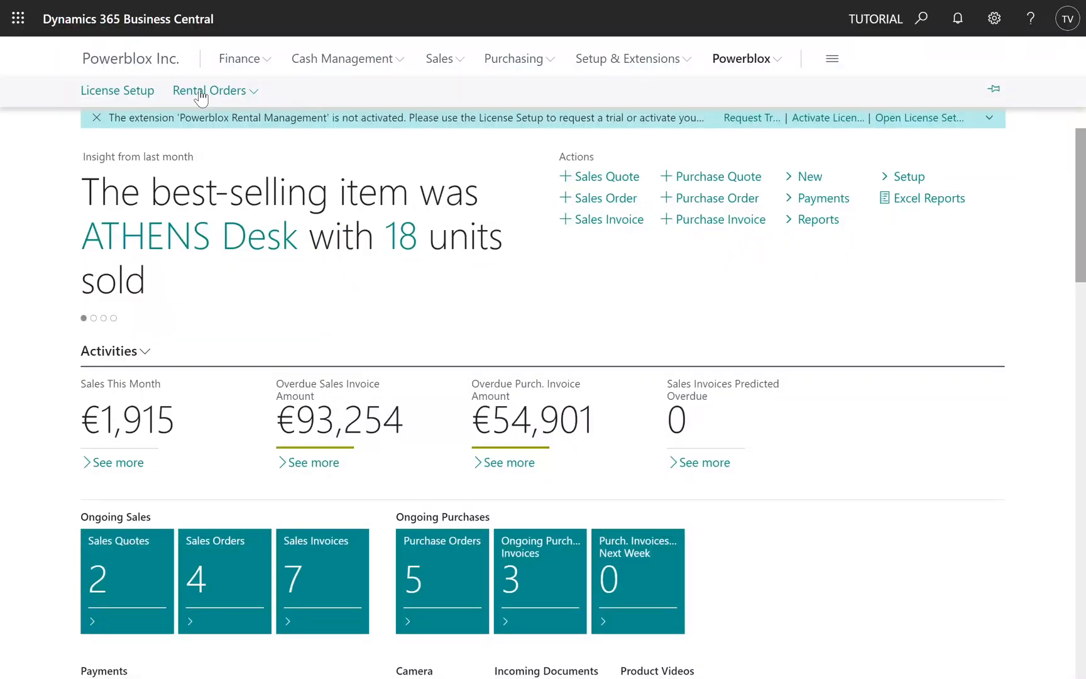
- Open License Setup from the Powerblox menu
left_click(118, 90)
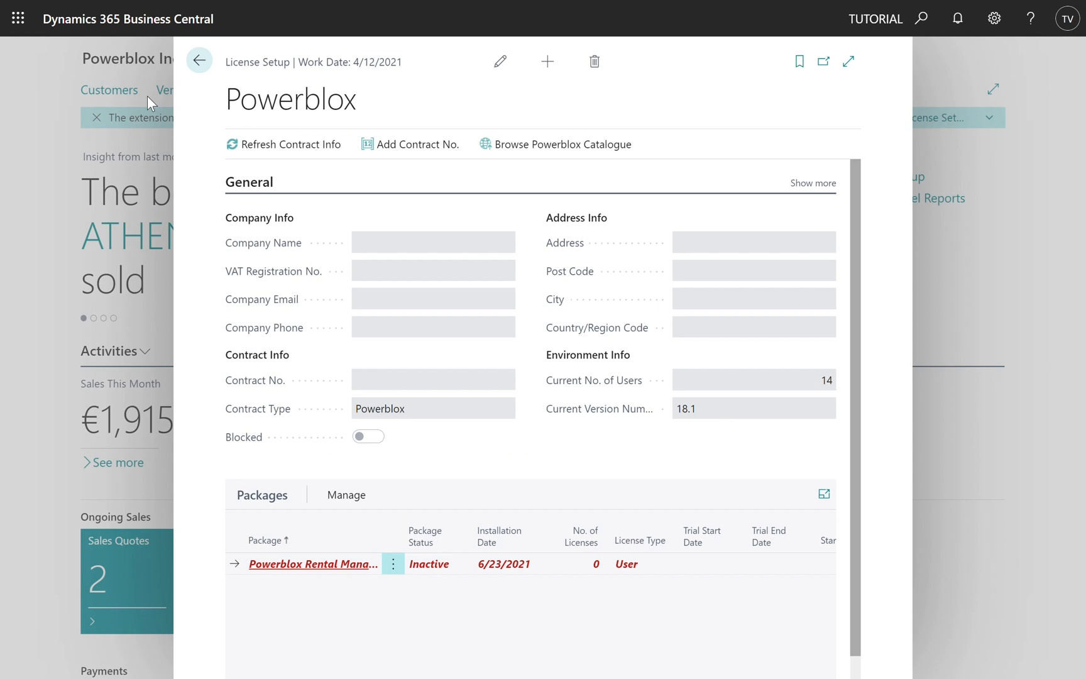
mouse_move(346, 494)
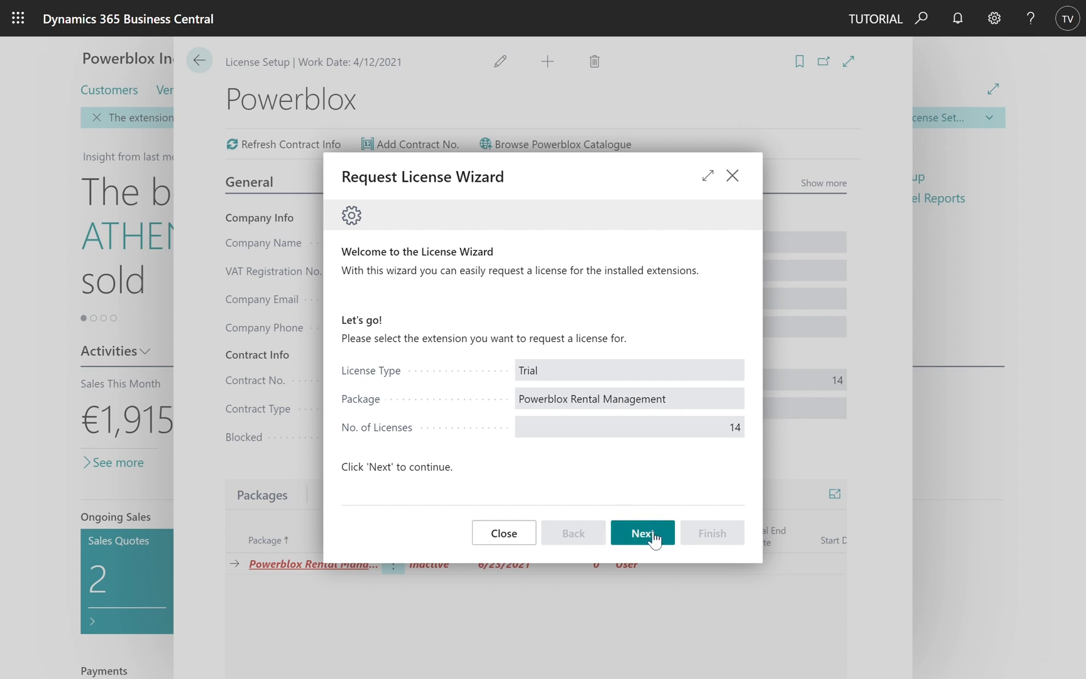
- Step through the trial license wizard, allow the external service, and finish the request
left_click(642, 533)
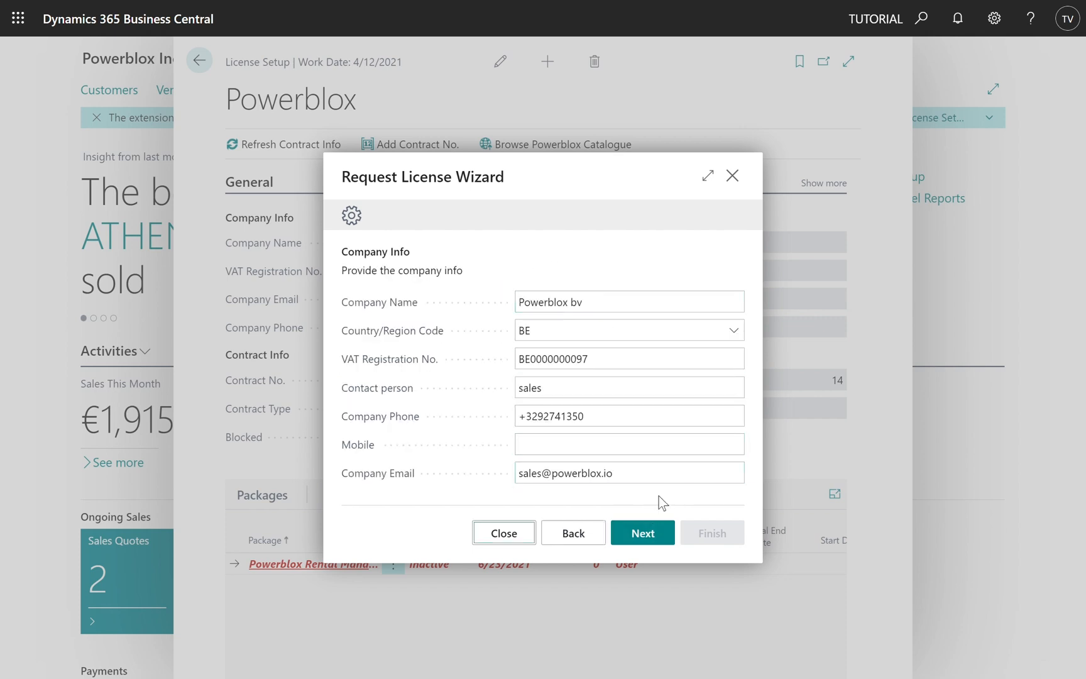
left_click(642, 532)
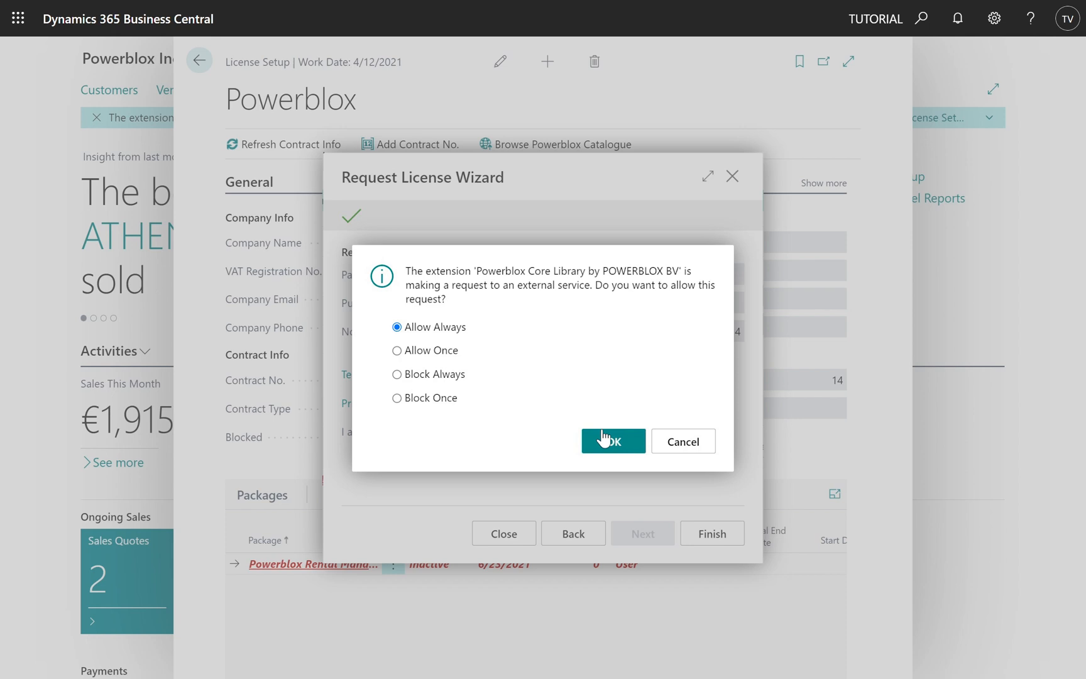
left_click(613, 441)
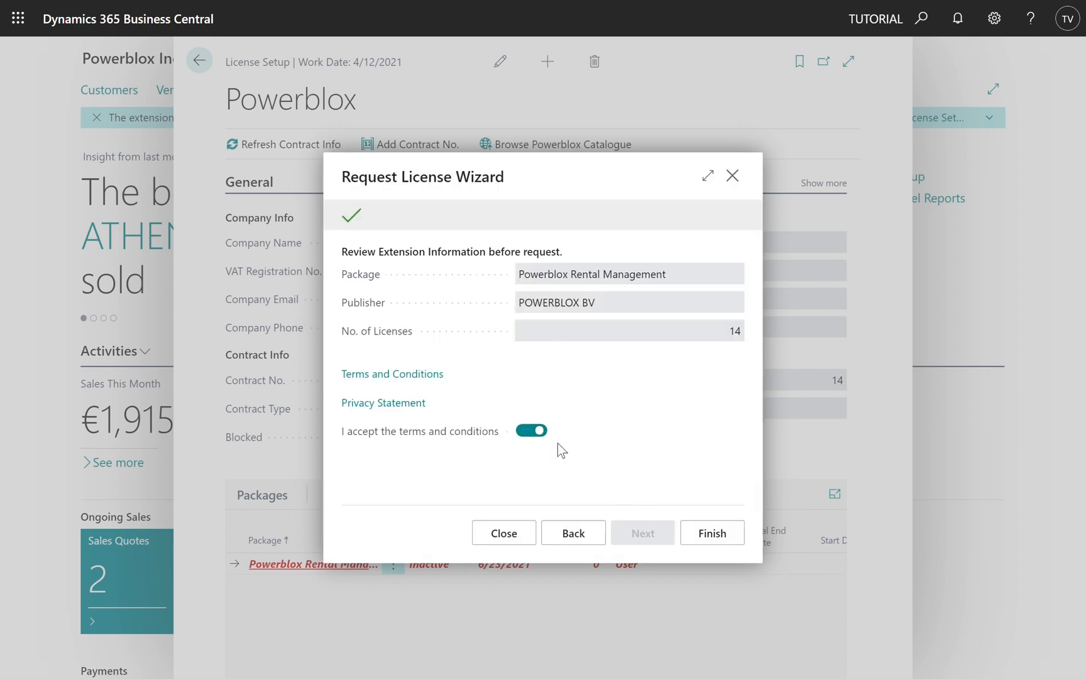
left_click(712, 533)
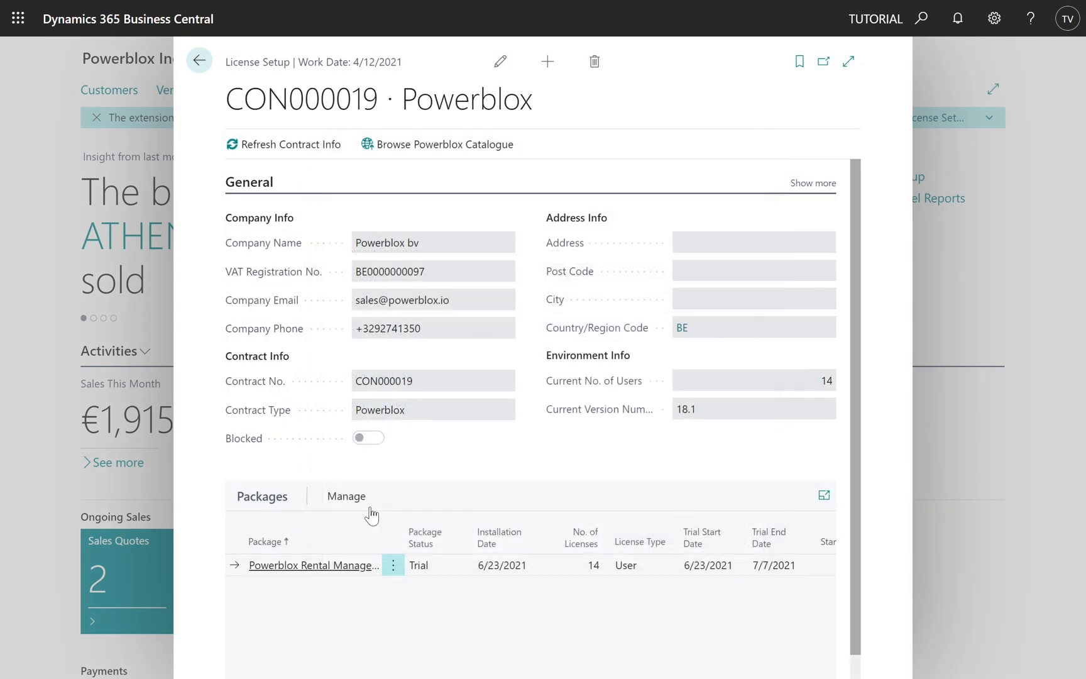
- Review Rental Management license assignments via Assign Licenses, then go back home
left_click(347, 496)
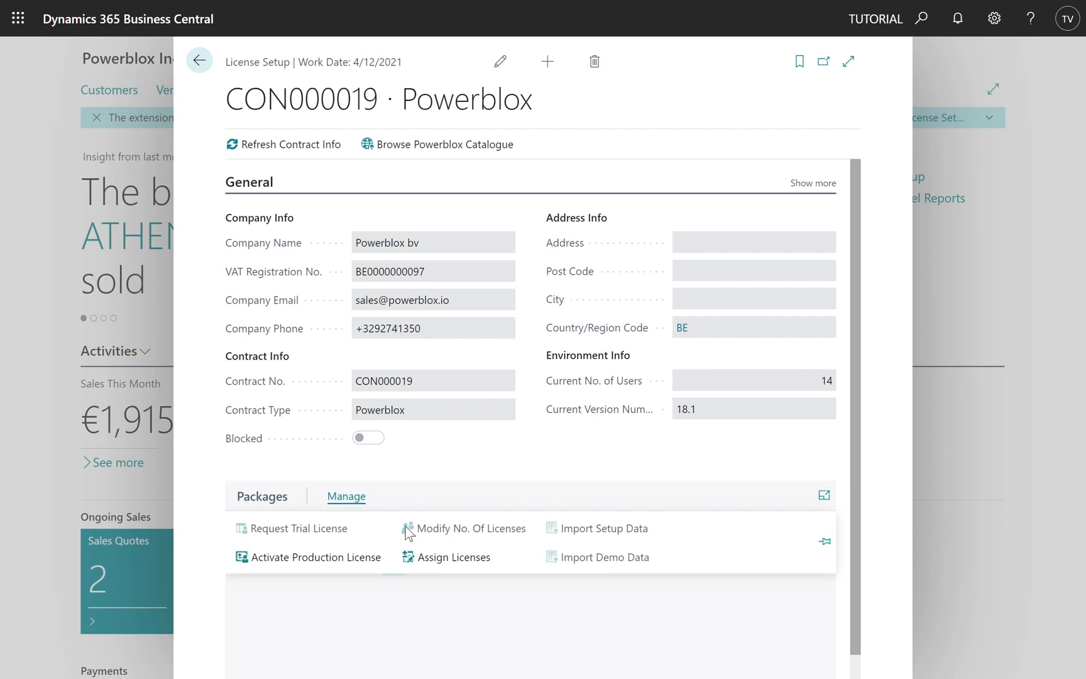
left_click(464, 528)
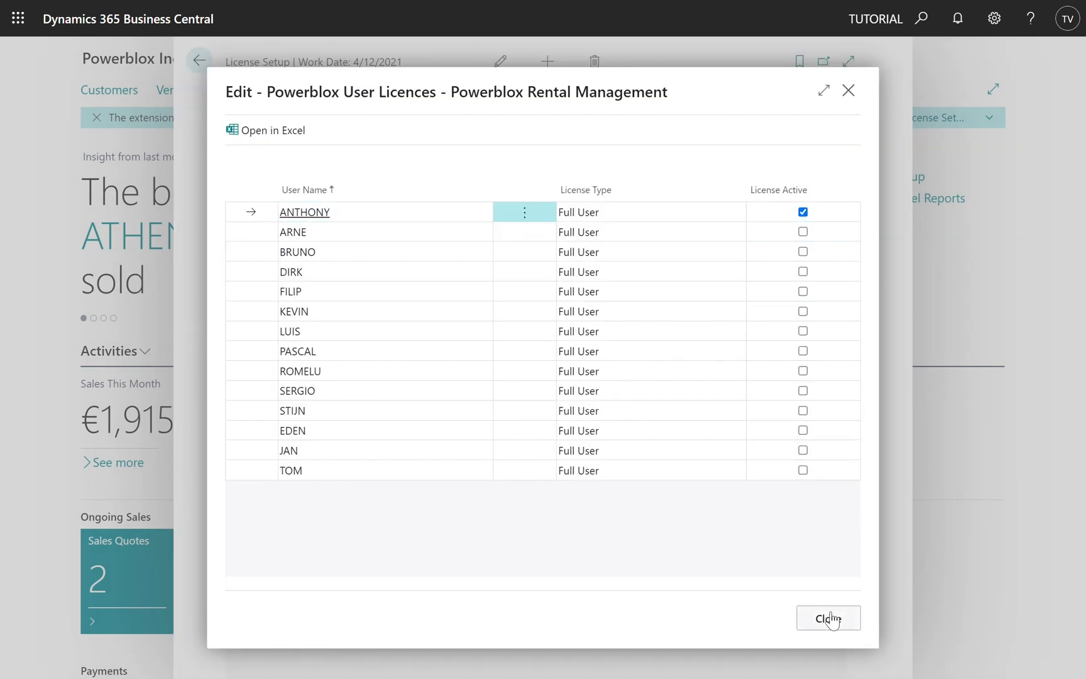
left_click(829, 617)
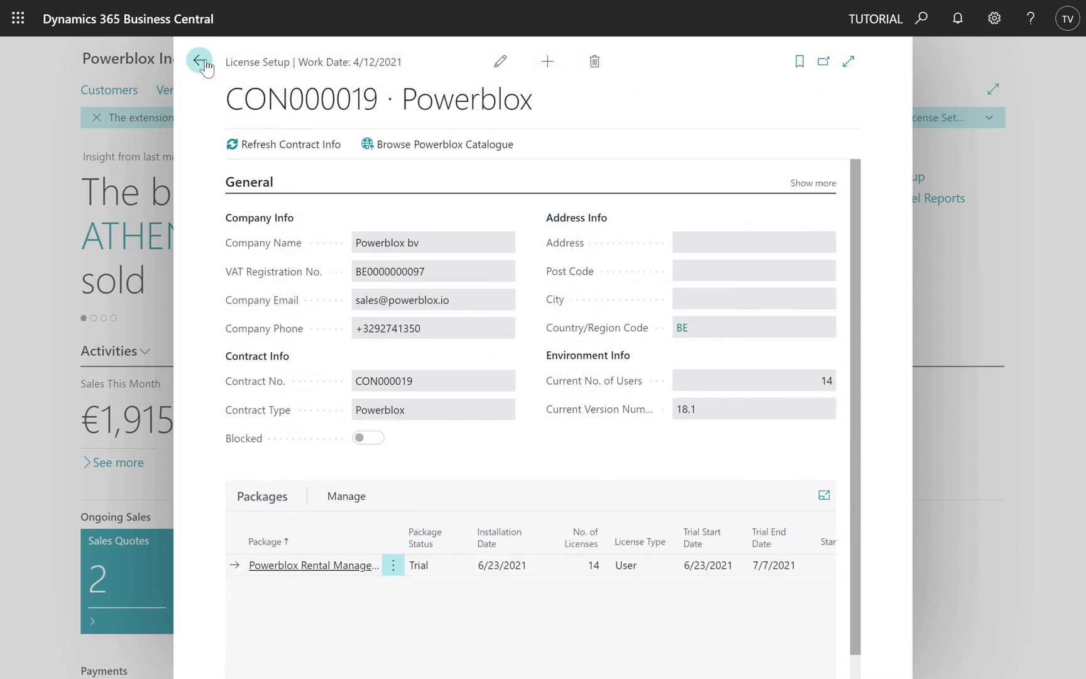
left_click(200, 64)
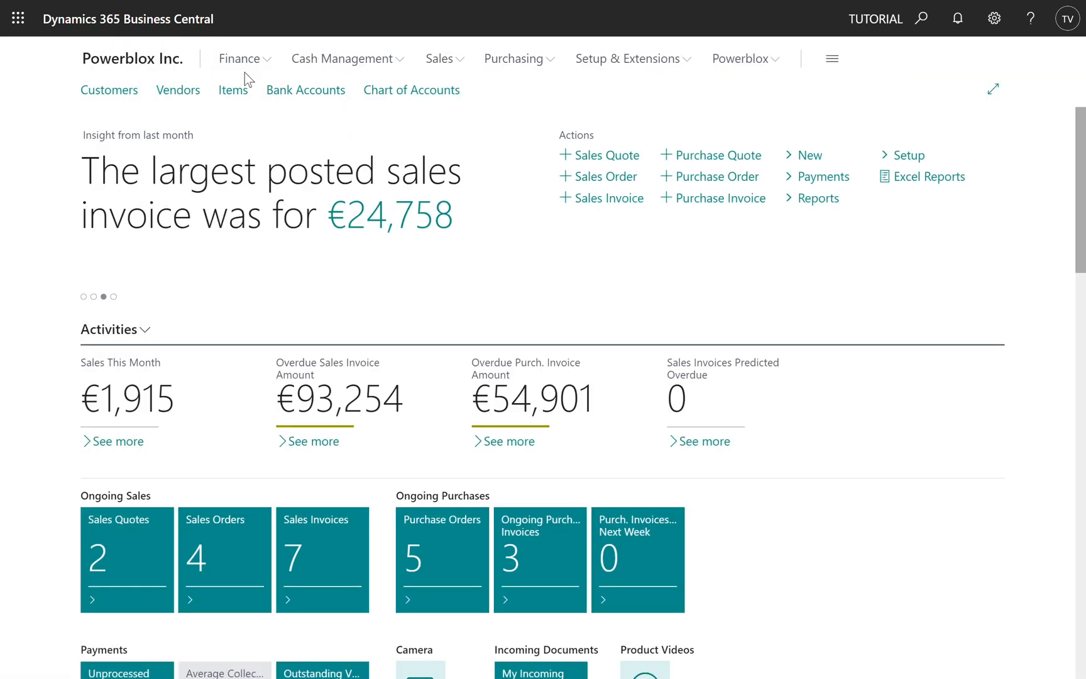